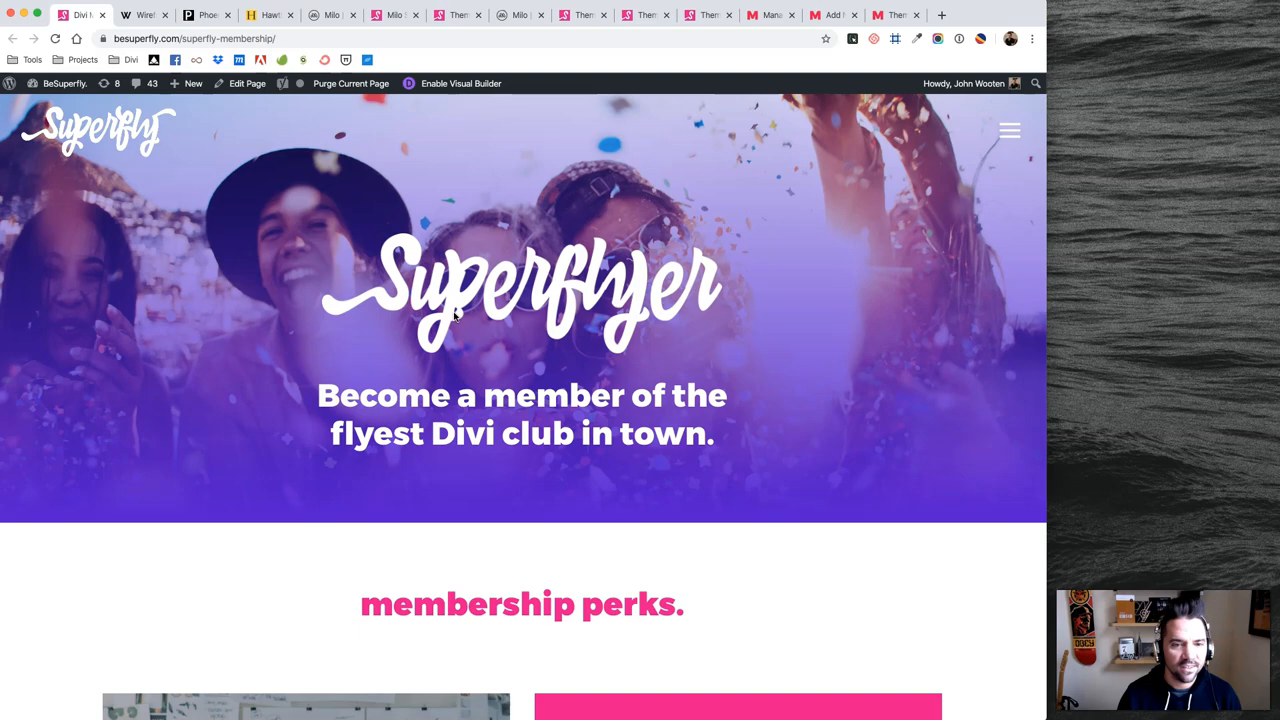
Browse the Superfly membership and Wireframe Kit pages and reach the Milo Super Theme product page
scroll("down", 3)
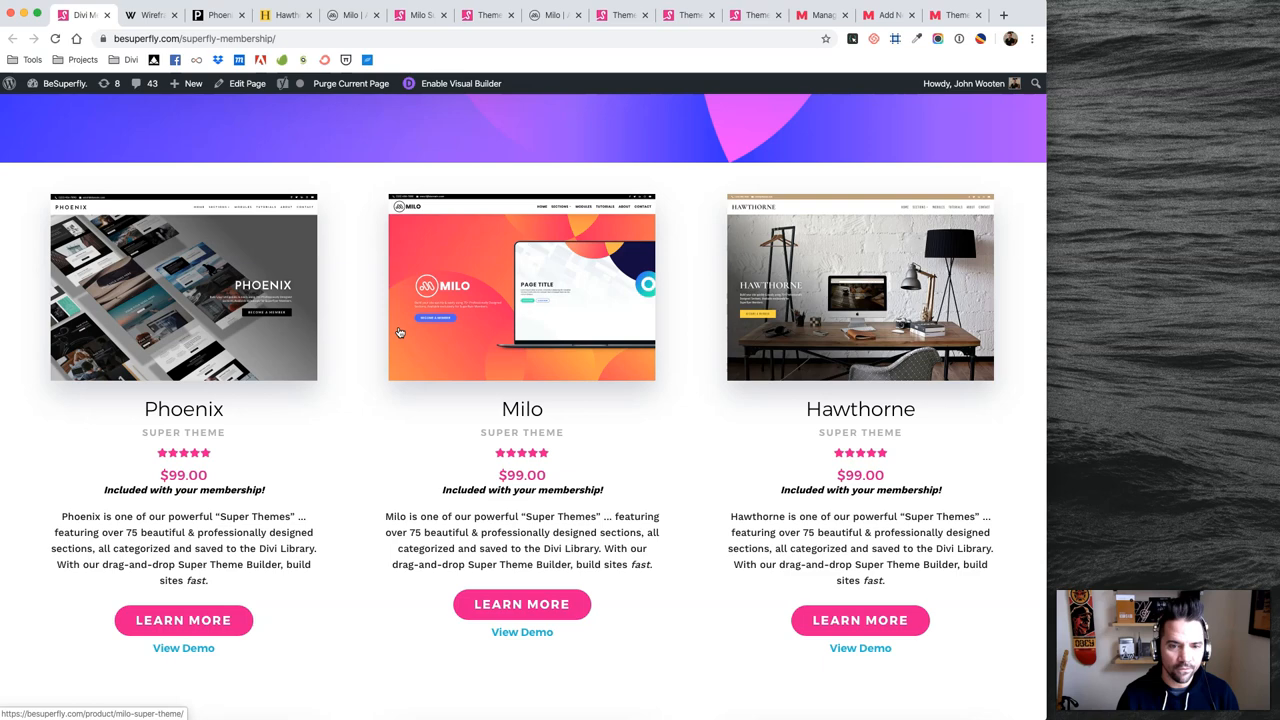
scroll("down", 3)
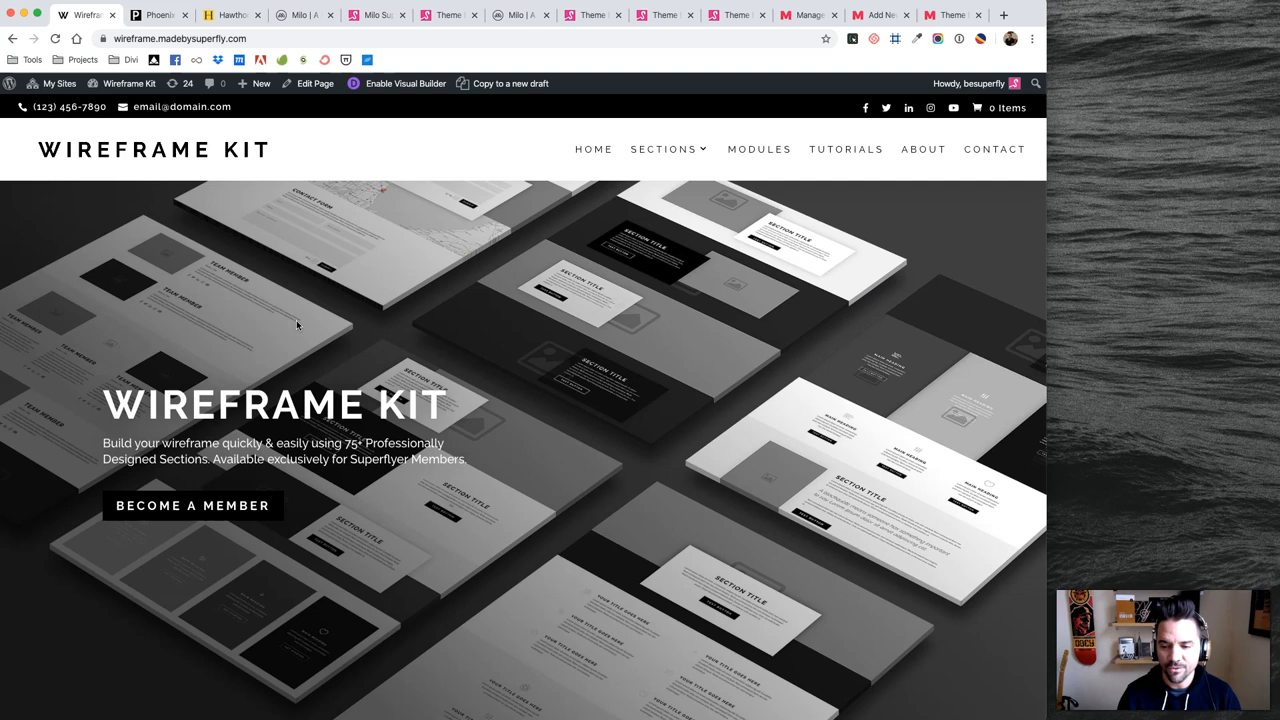
left_click(84, 14)
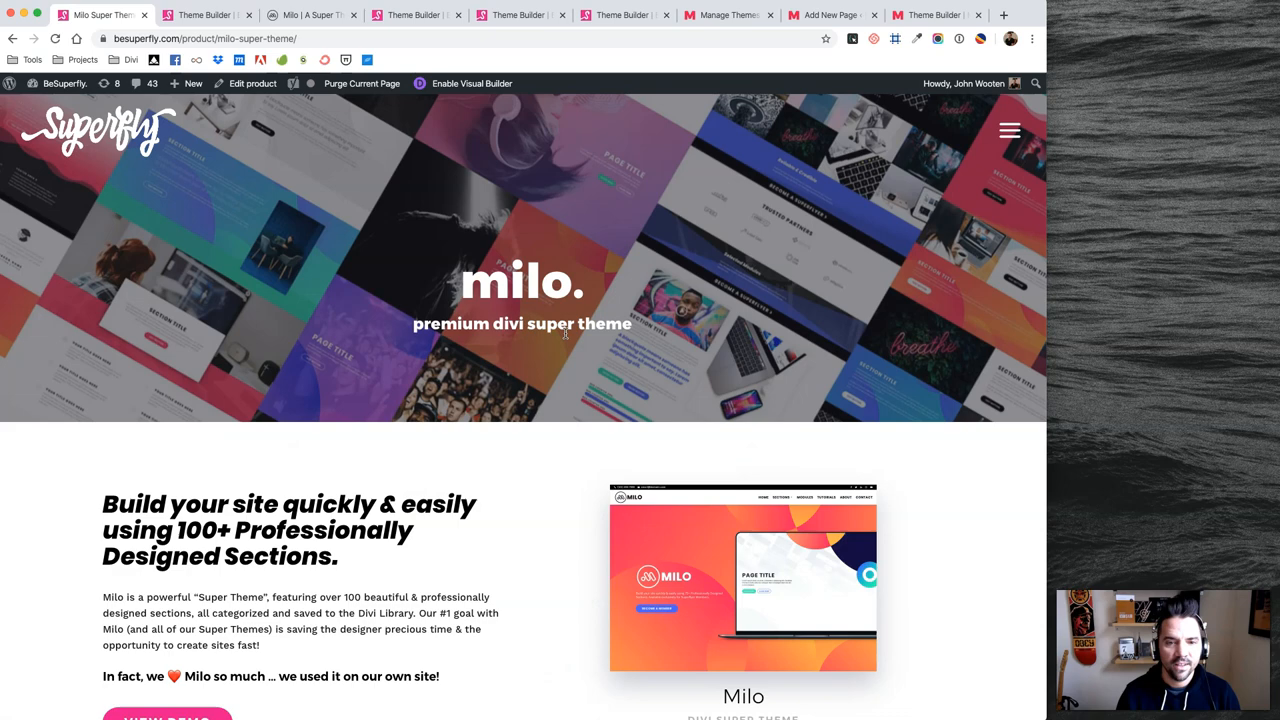
scroll("down", 3)
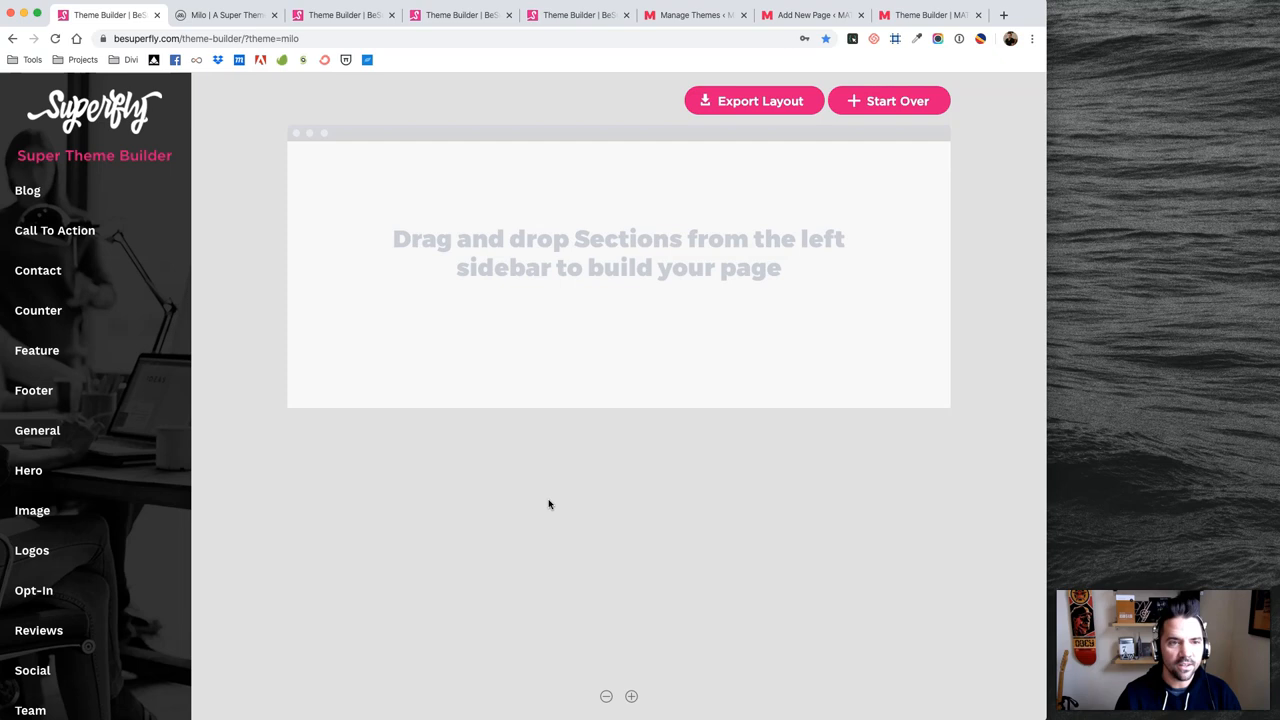
mouse_move(624, 374)
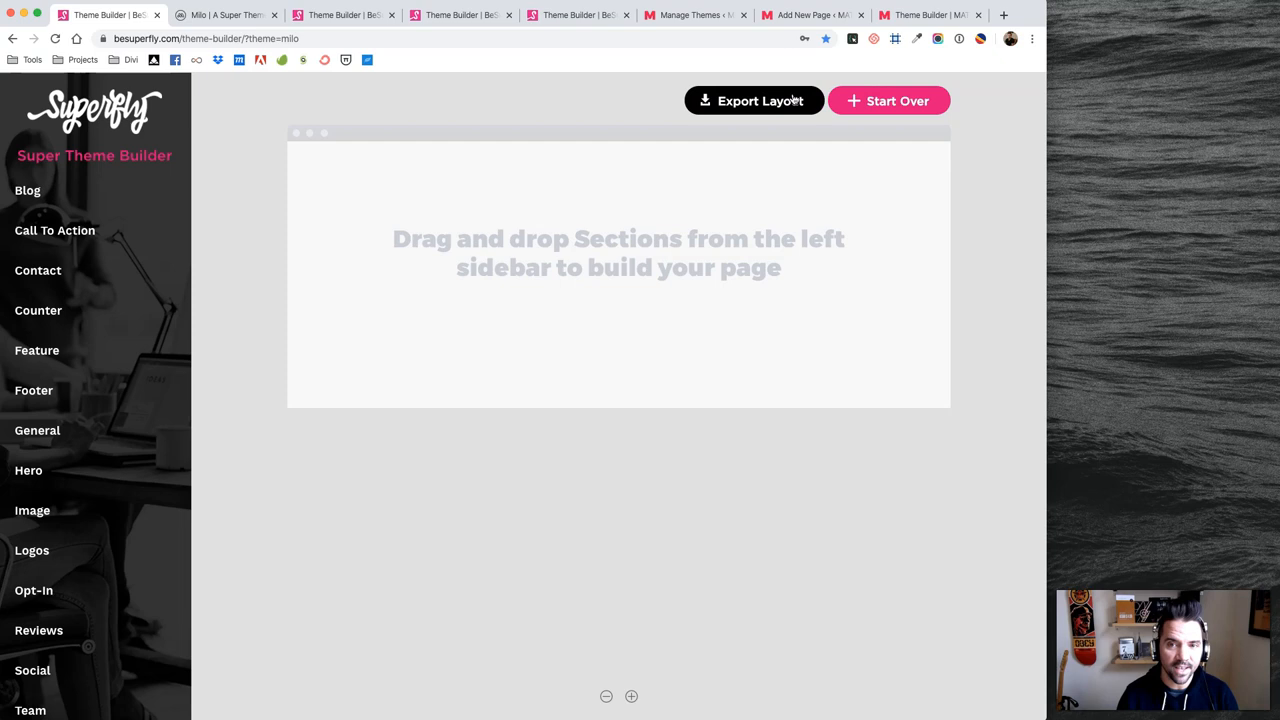
left_click(32, 390)
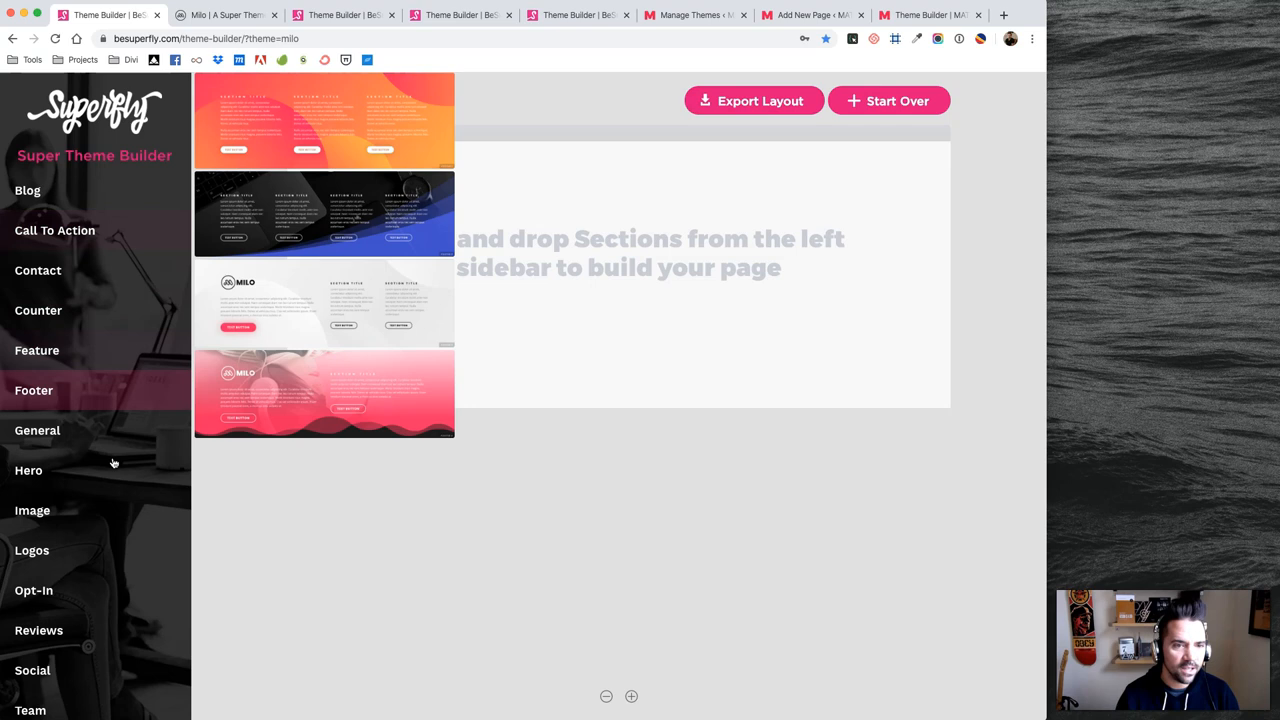
Add a Milo hero section followed by two feature sections to the canvas
left_click(28, 470)
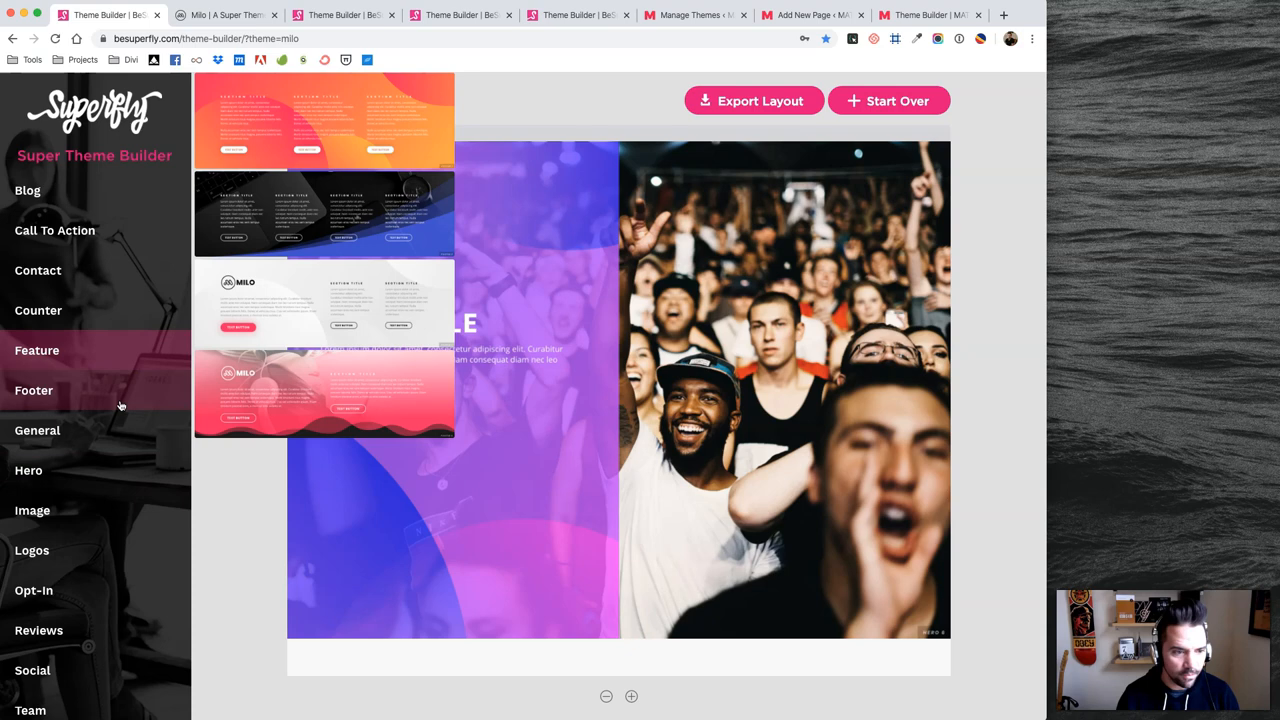
left_click(36, 350)
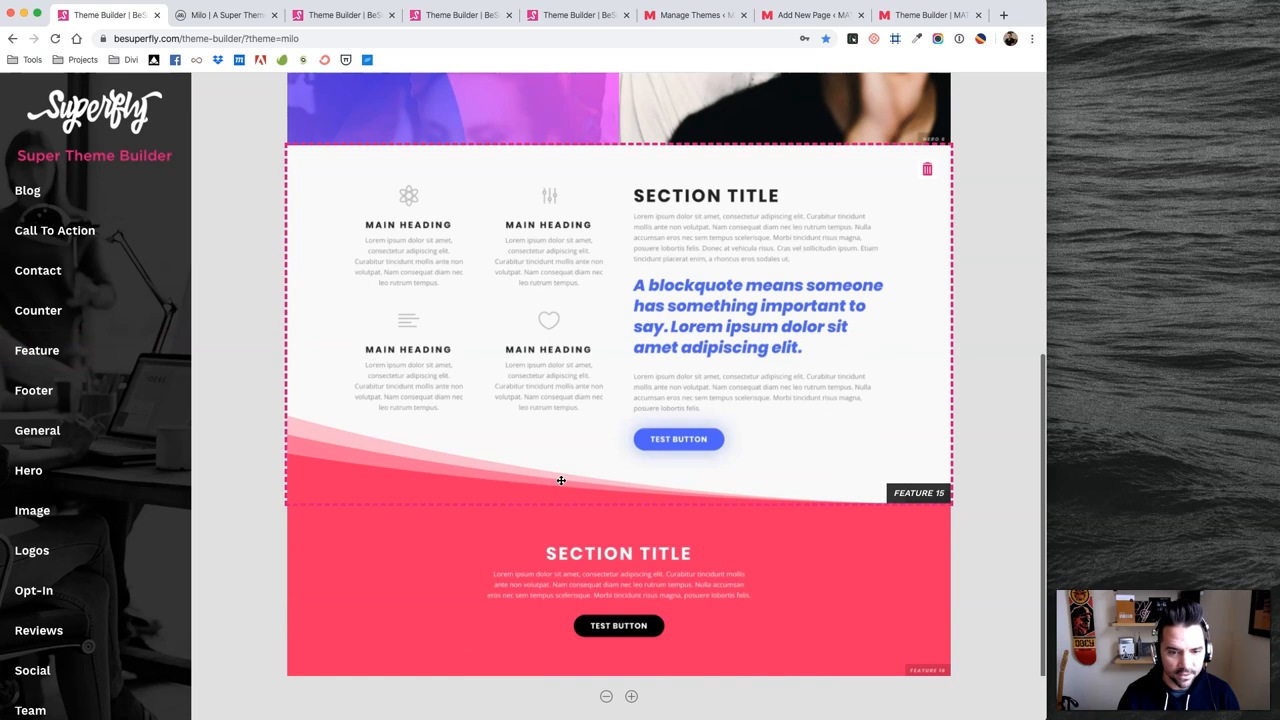
left_click(34, 590)
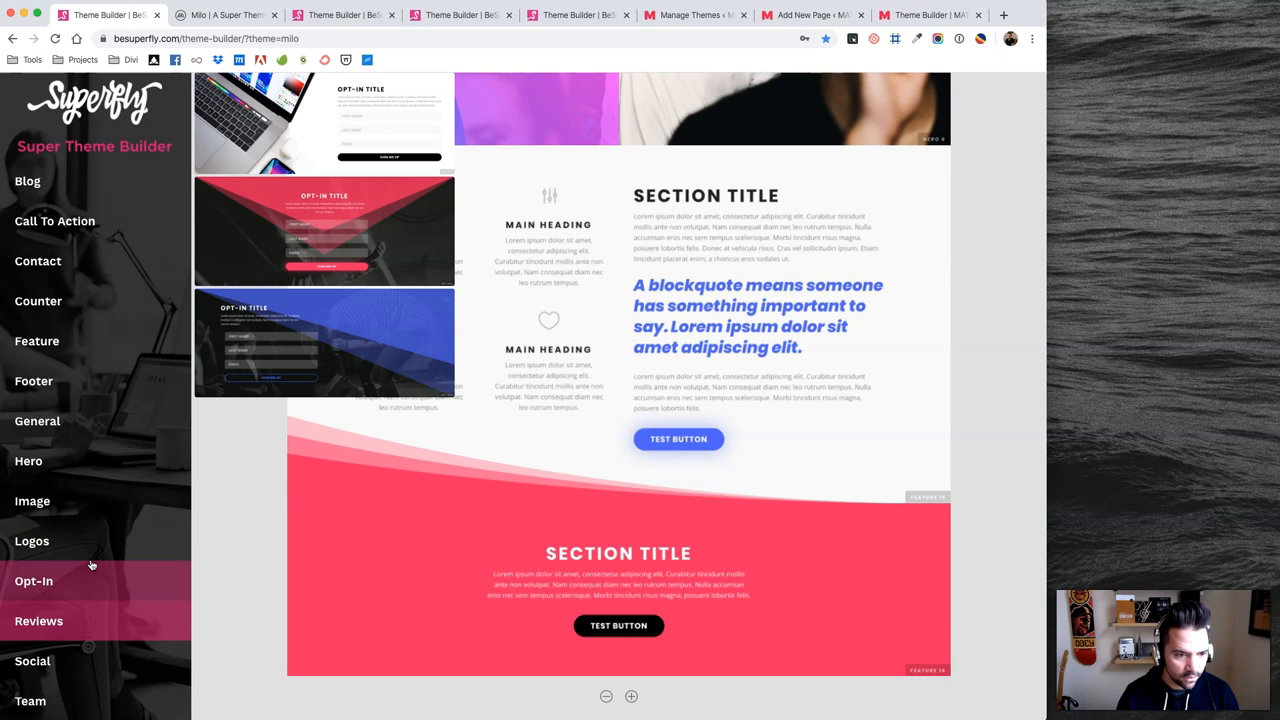
scroll("down", 3)
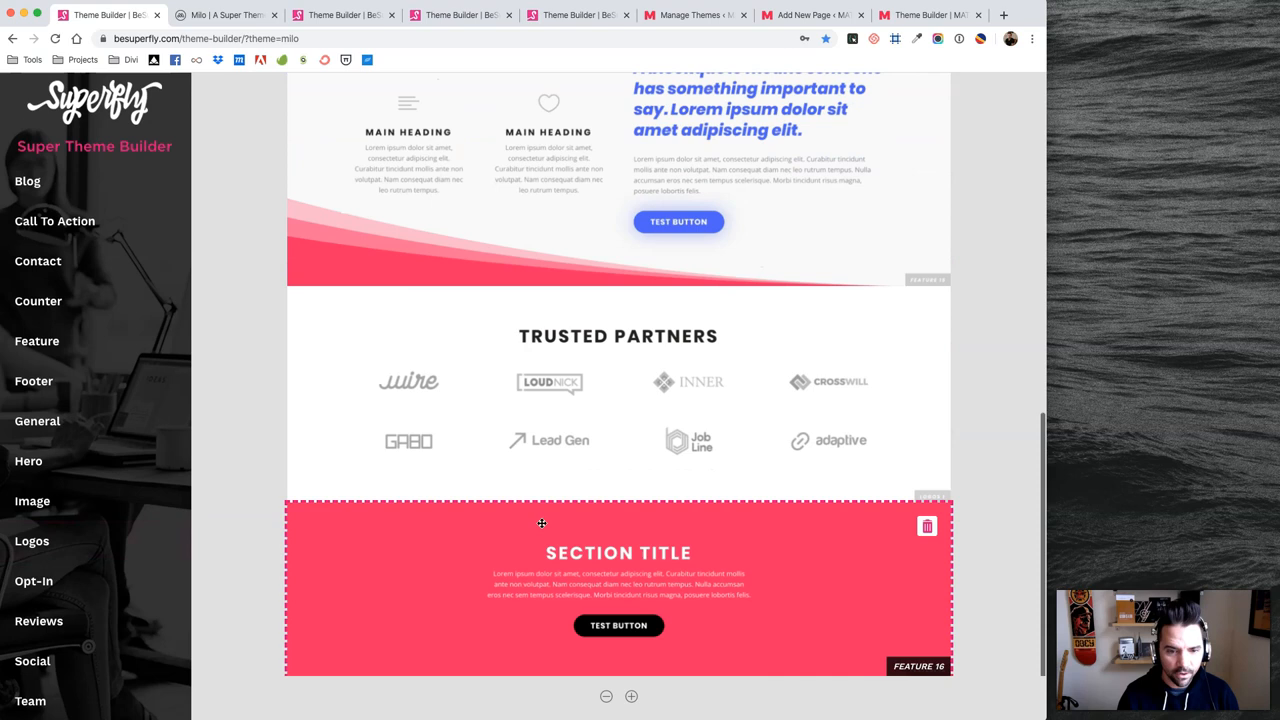
Remove the trusted partners logo section and review the stacked page with the opt-in section
left_click(32, 580)
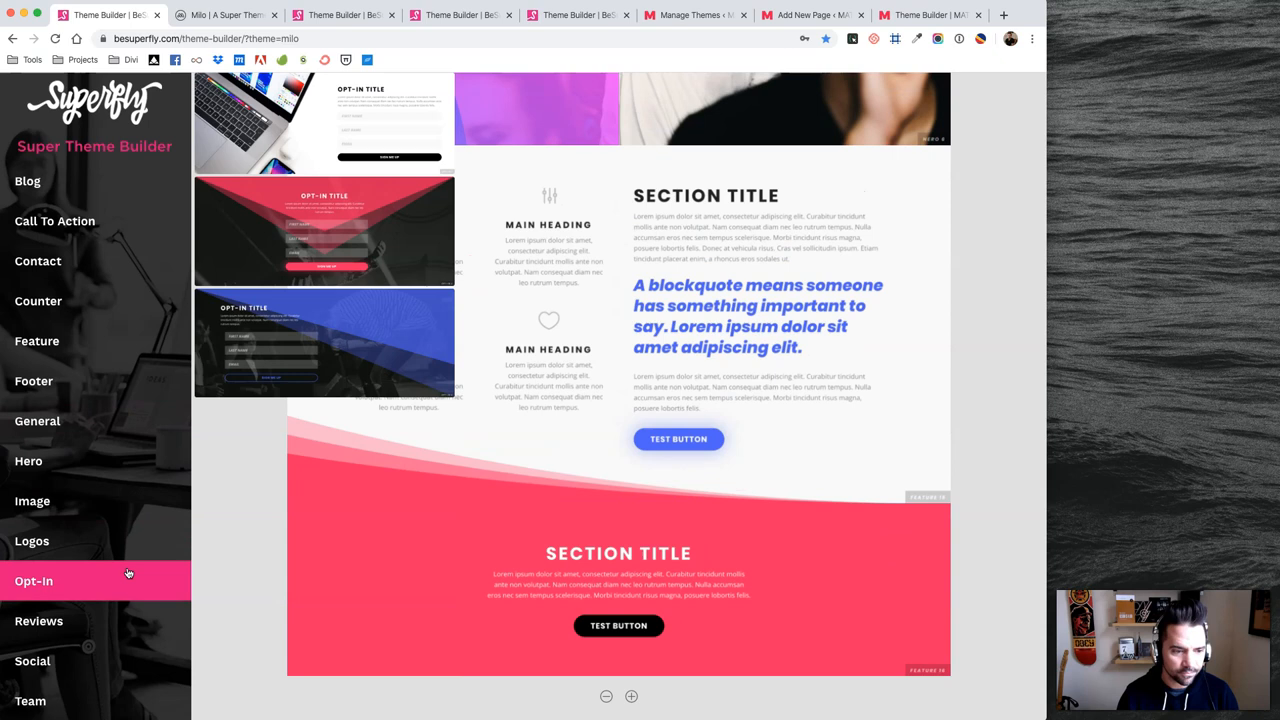
scroll("down", 3)
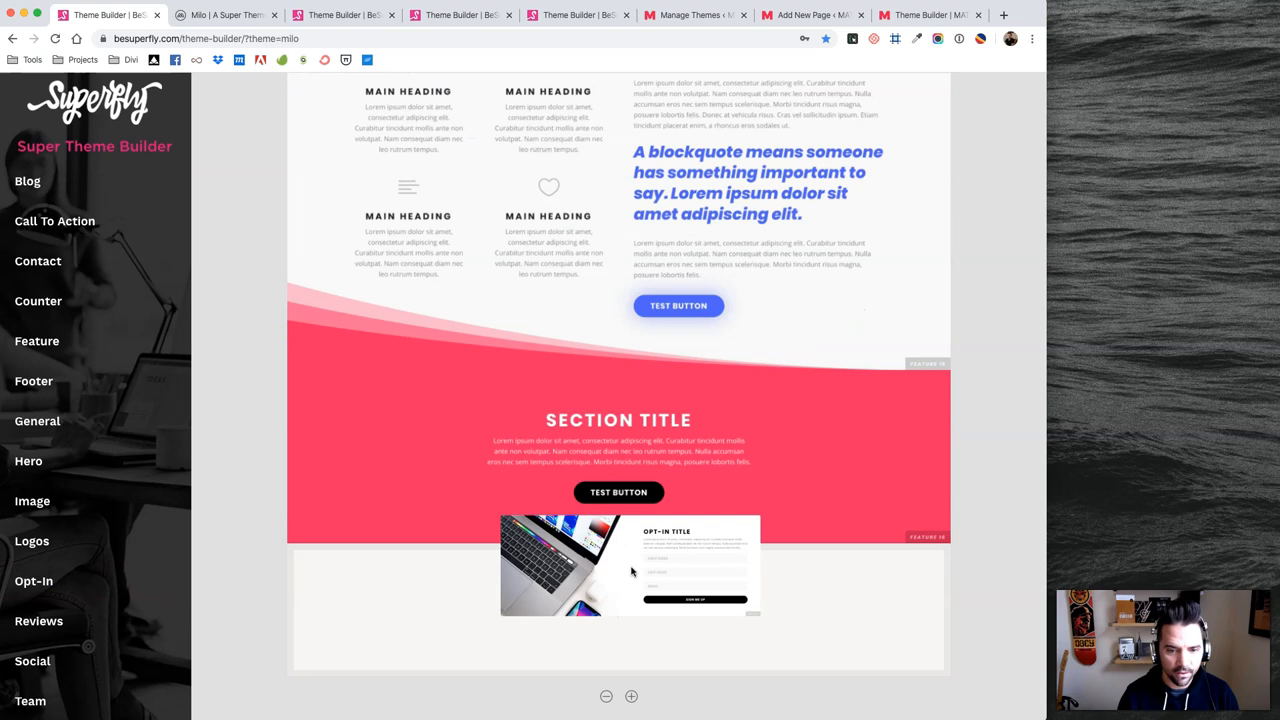
scroll("down", 3)
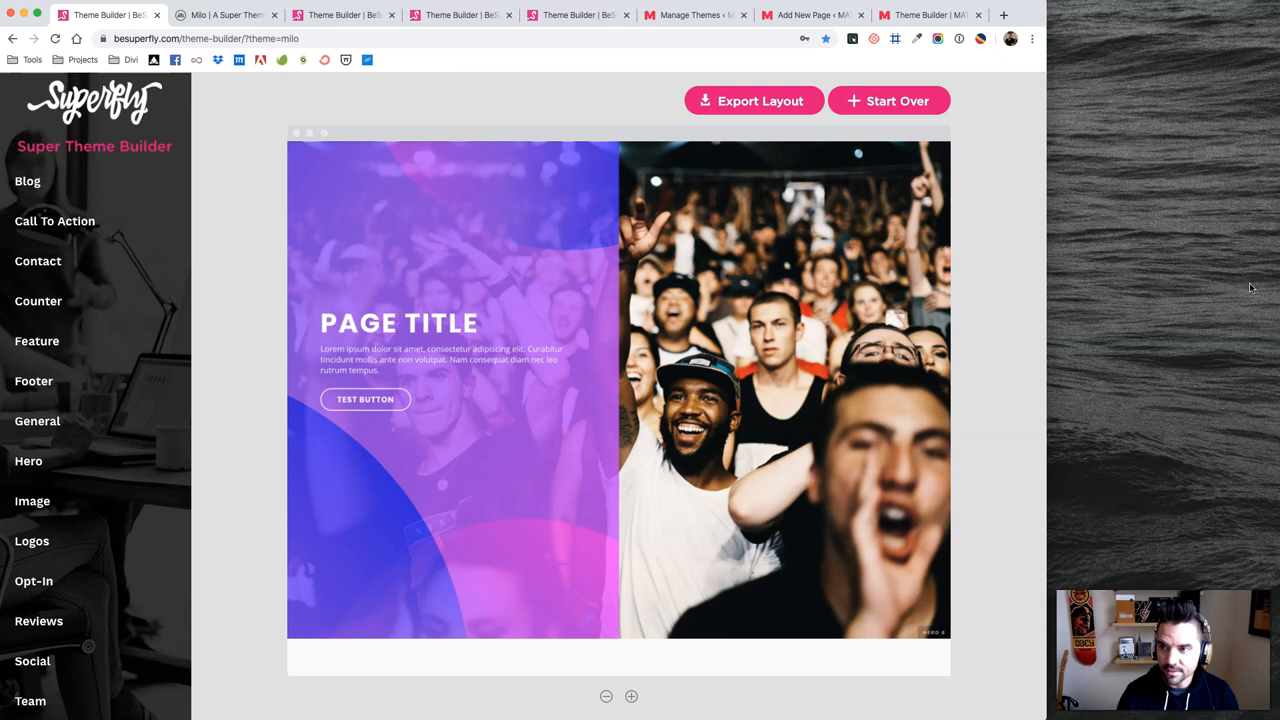
Export the assembled Milo layout as a downloaded JSON file
left_click(752, 100)
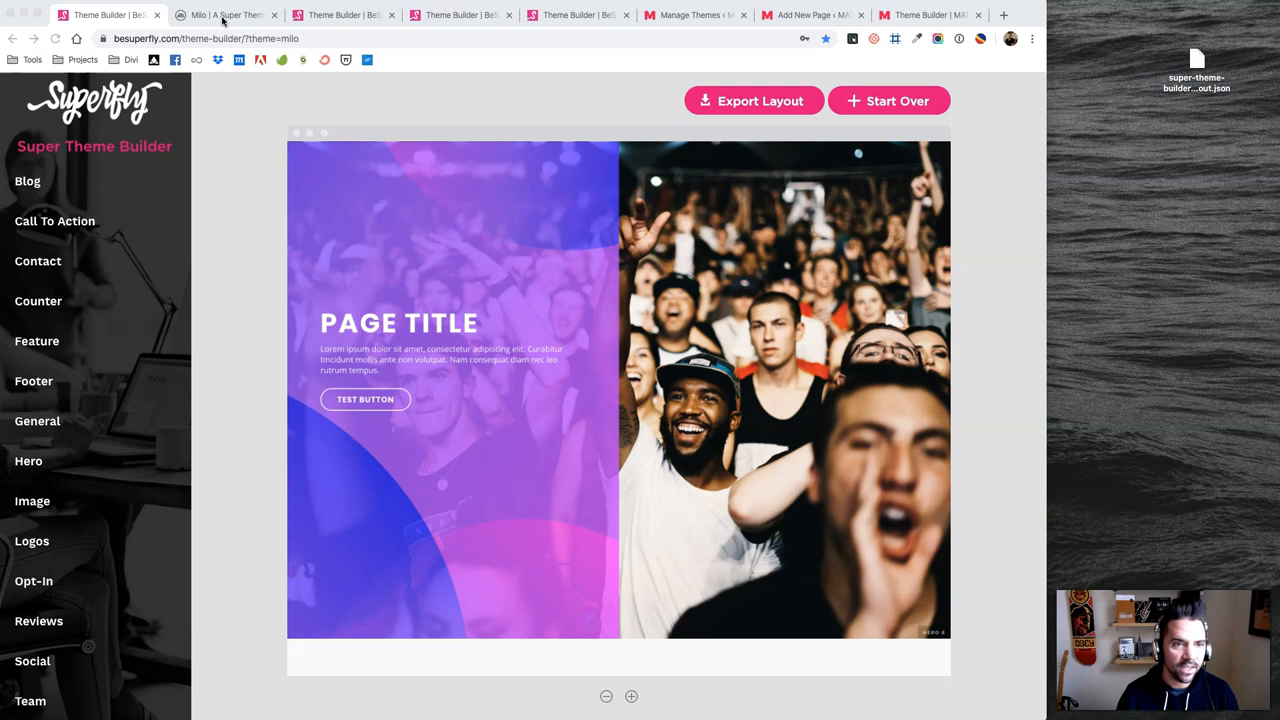
View the Feature sections page on the Milo demo site, then close that tab
left_click(224, 16)
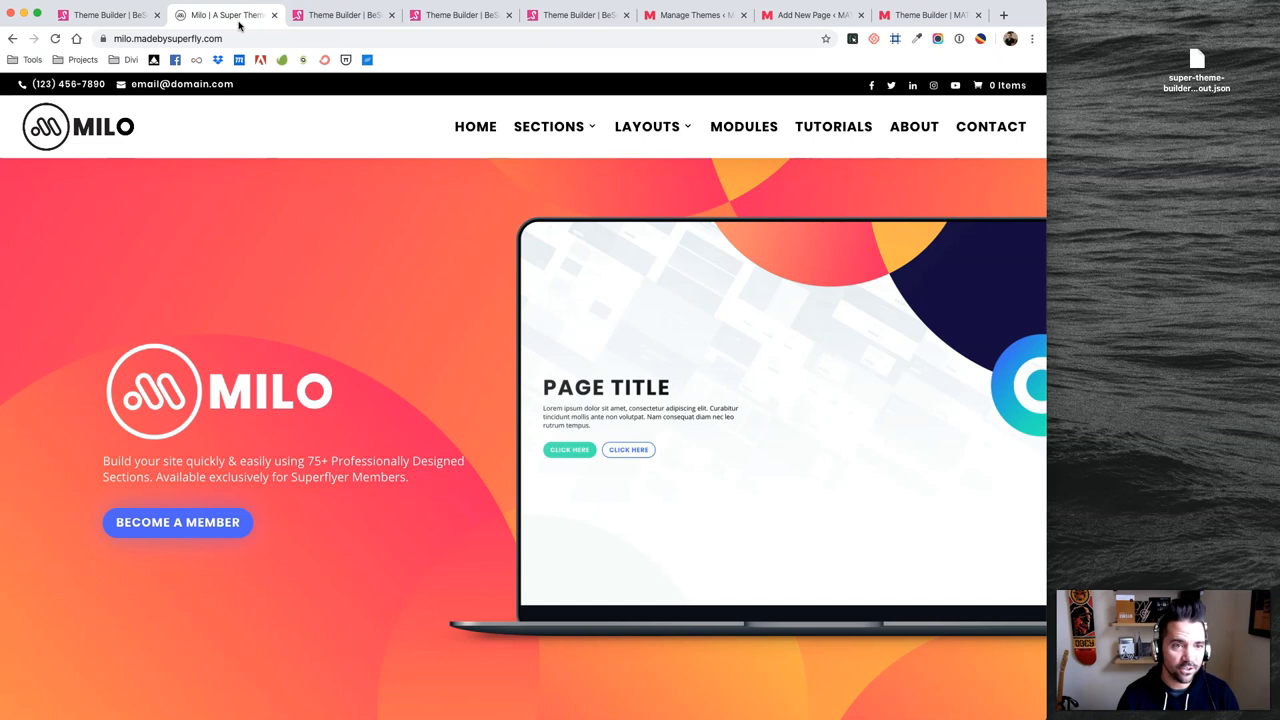
left_click(548, 126)
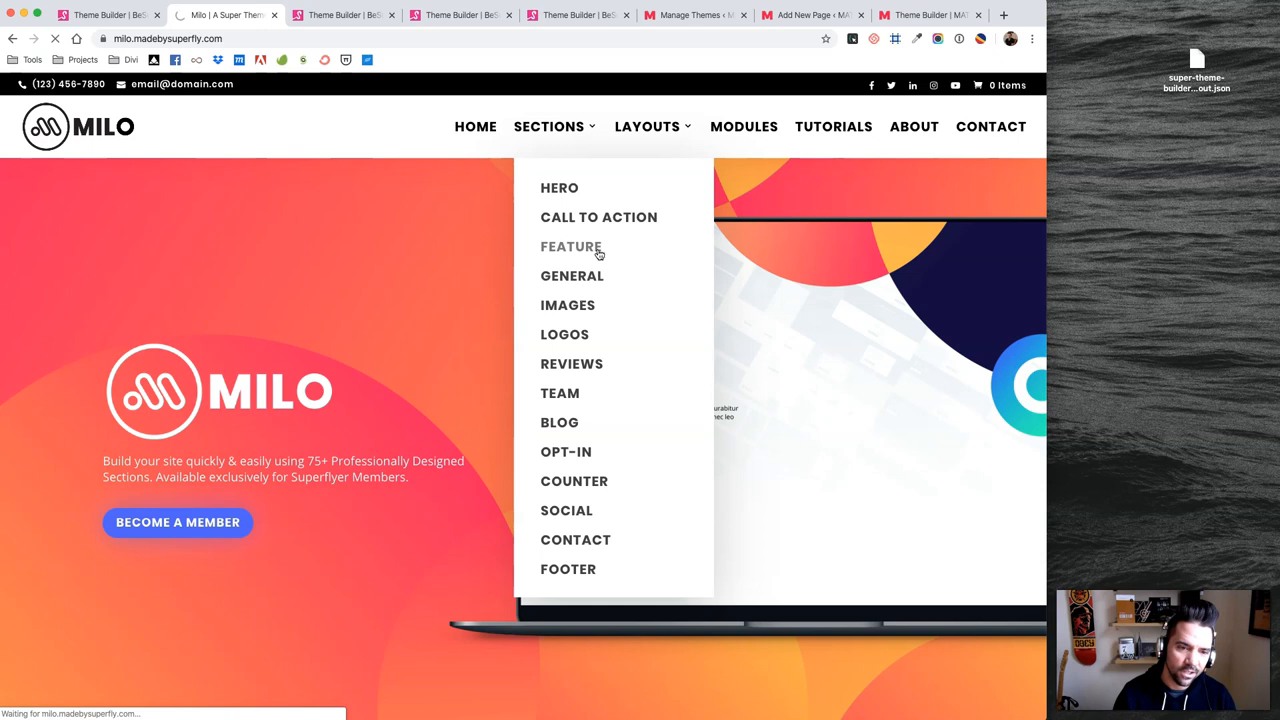
left_click(572, 246)
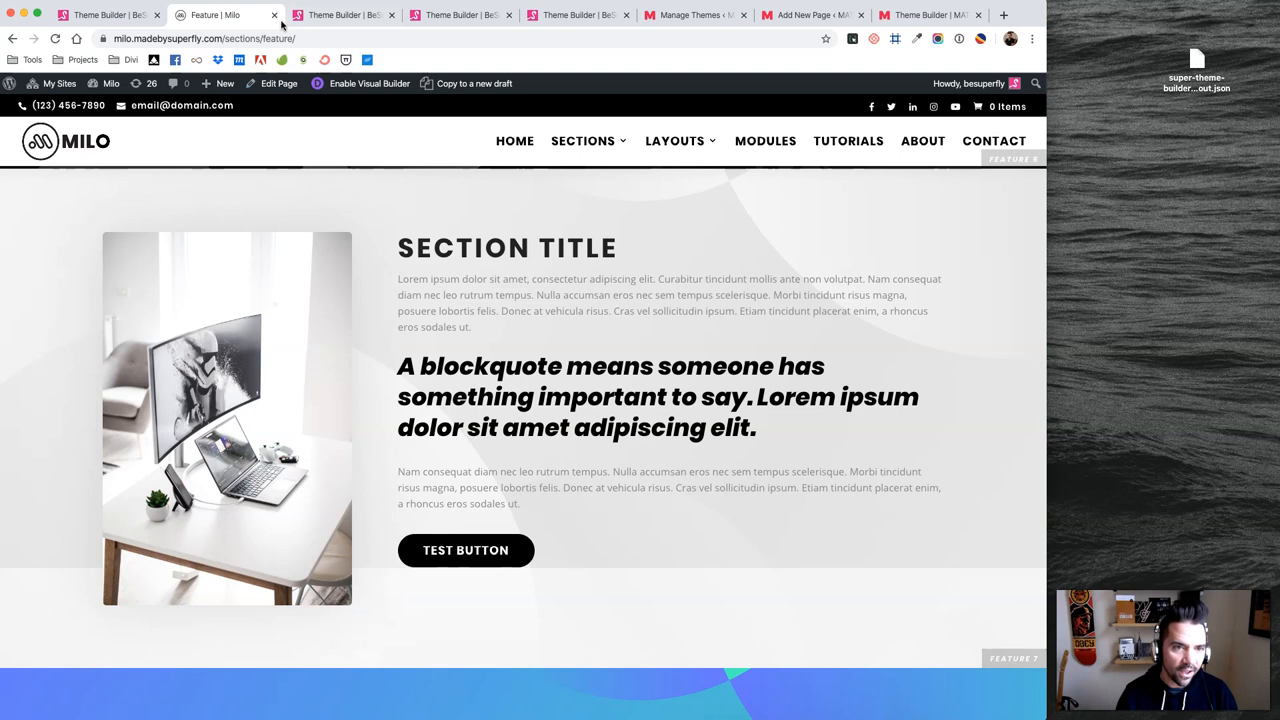
left_click(220, 16)
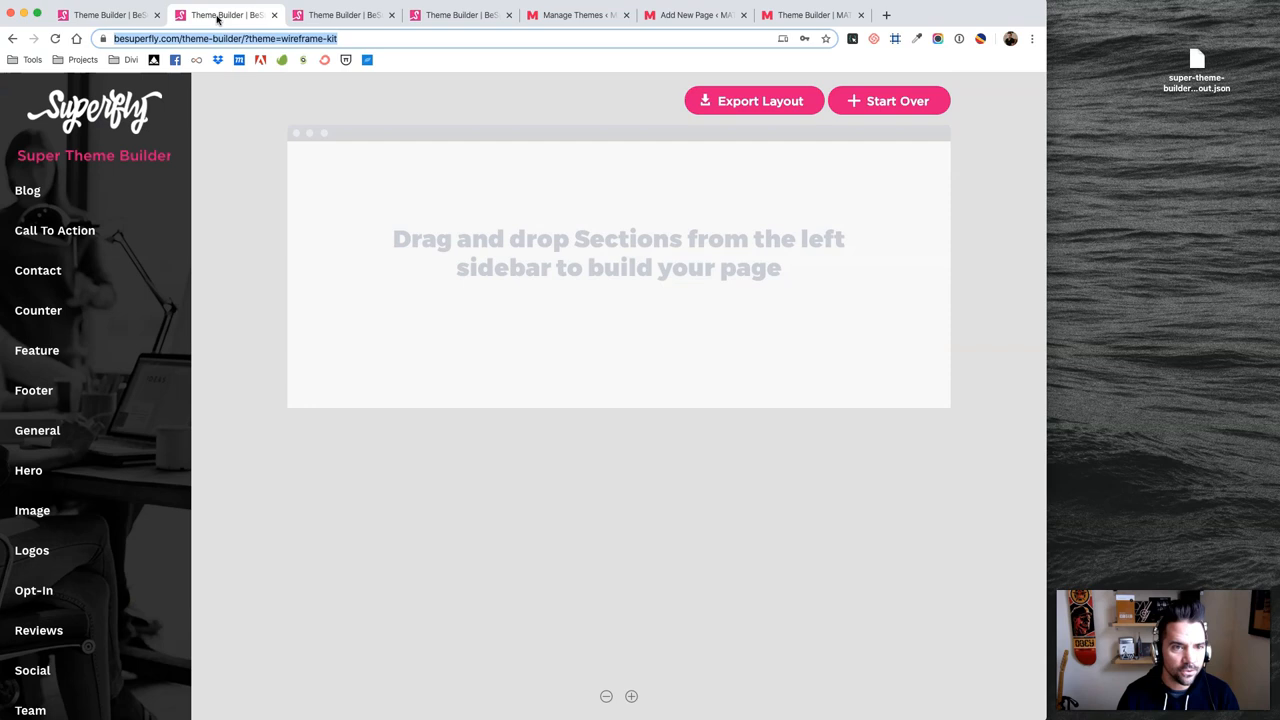
Close the redundant Theme Builder tabs so the WordPress Themes screen is in front
left_click(32, 390)
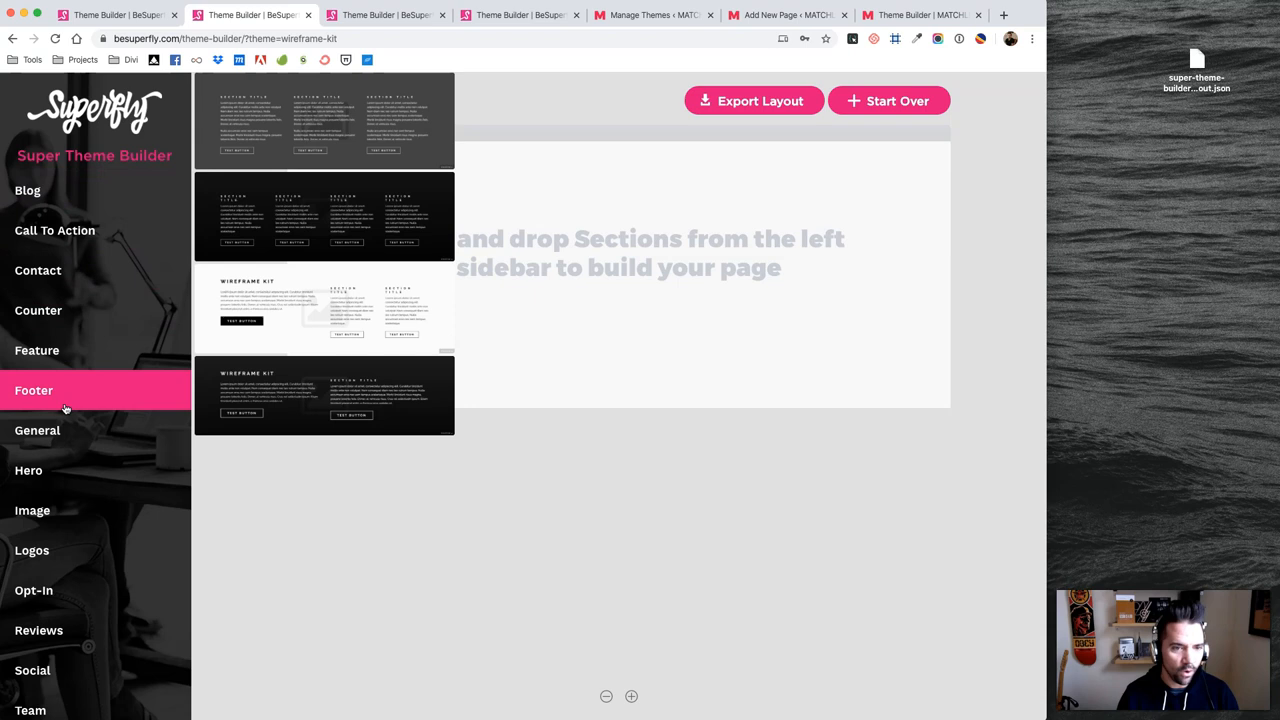
left_click(36, 430)
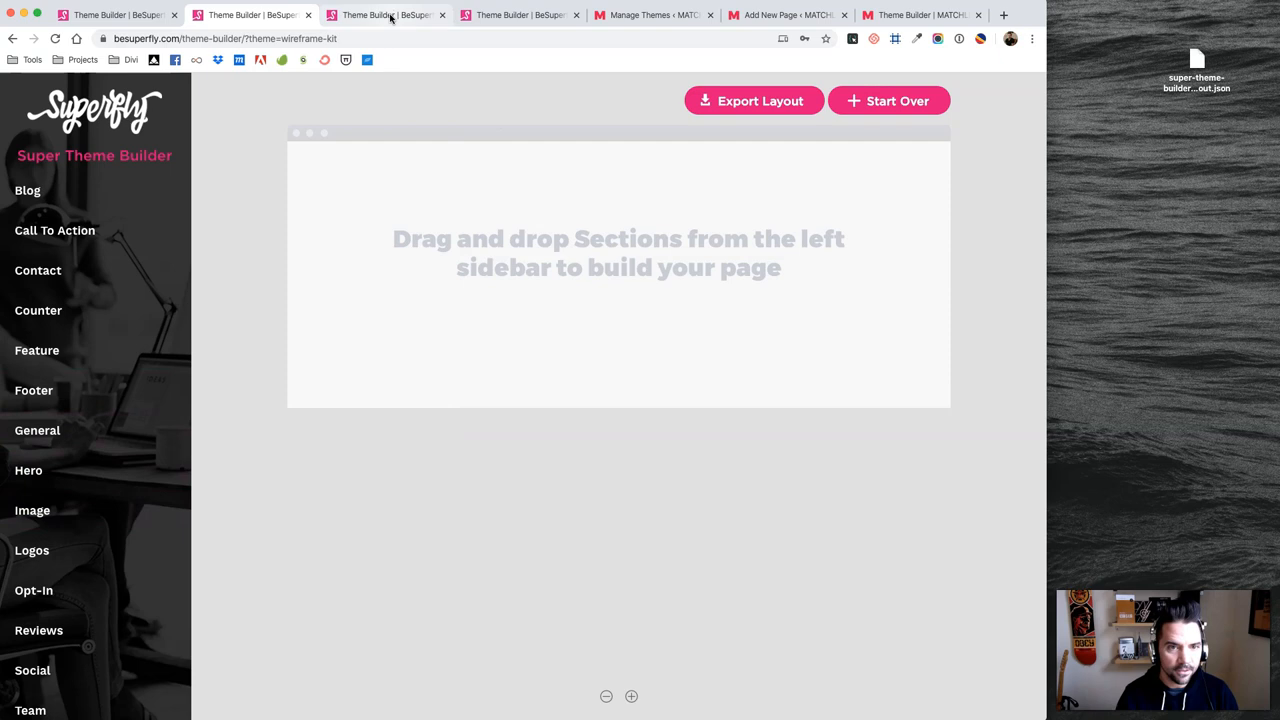
left_click(28, 470)
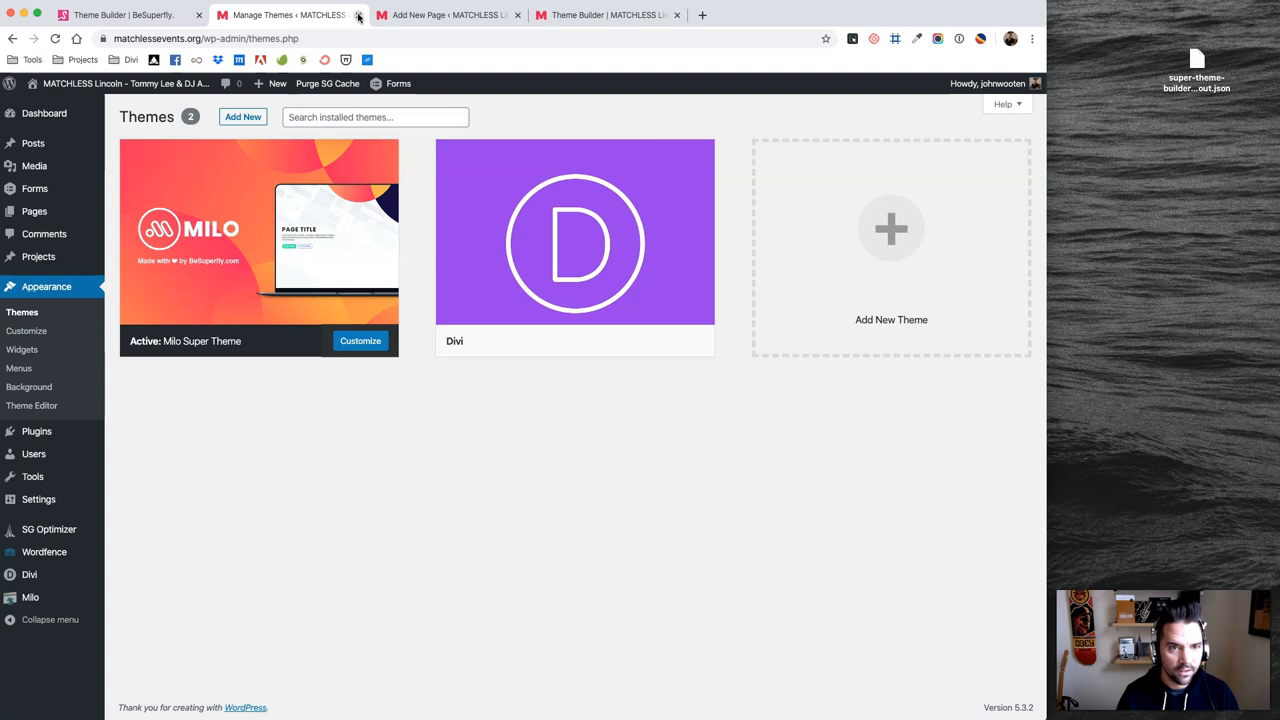
Close the BeSuperfly tab and switch to the saved Theme Builder page draft
left_click(120, 16)
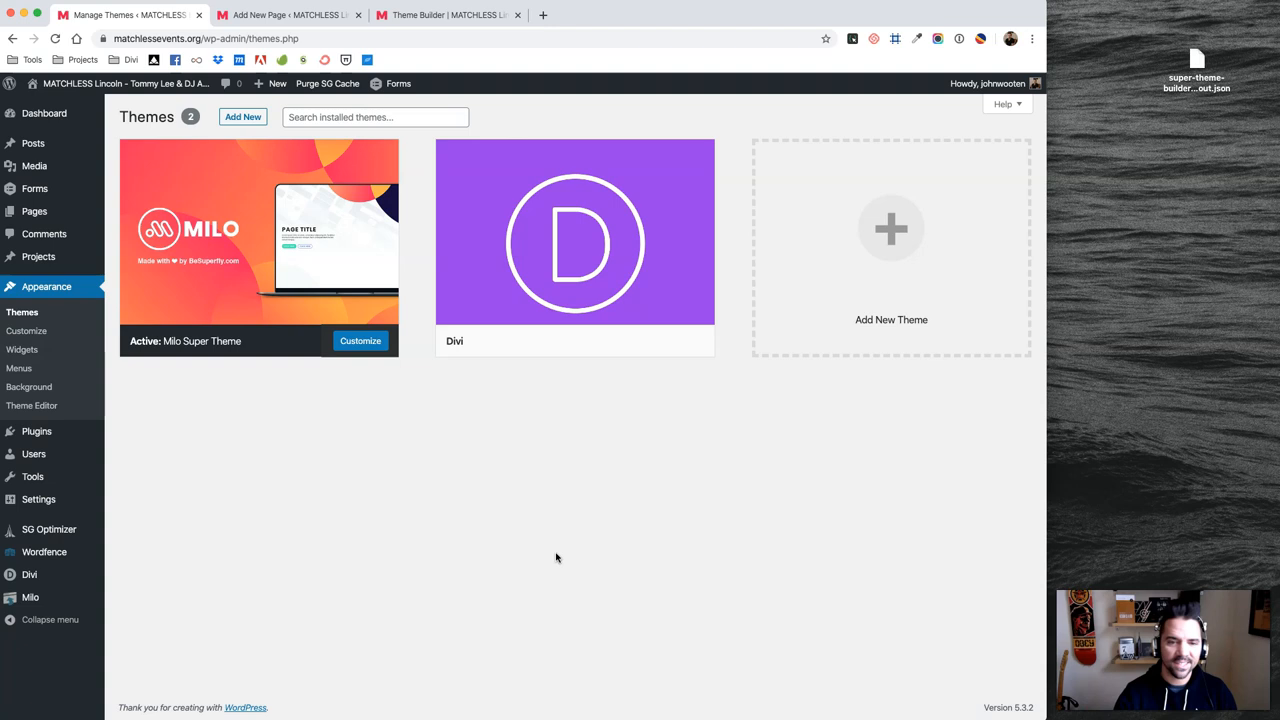
left_click(288, 16)
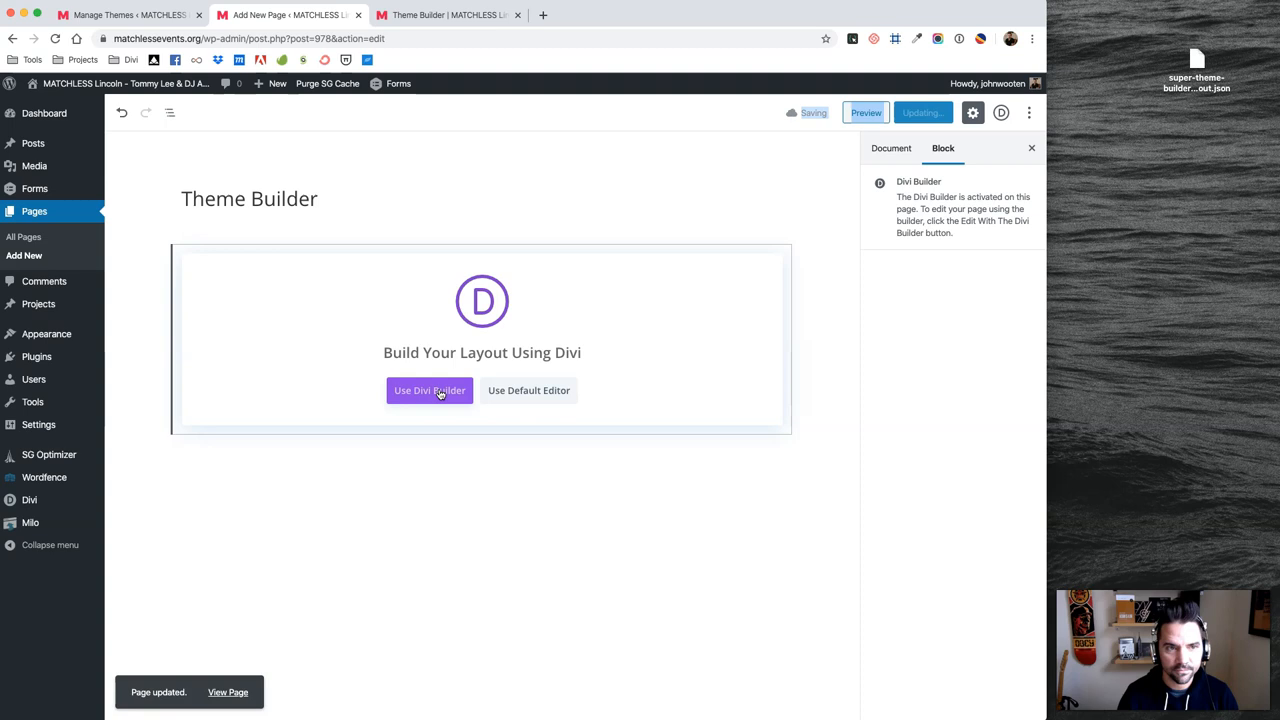
Launch the Divi visual builder for the Theme Builder page
left_click(428, 390)
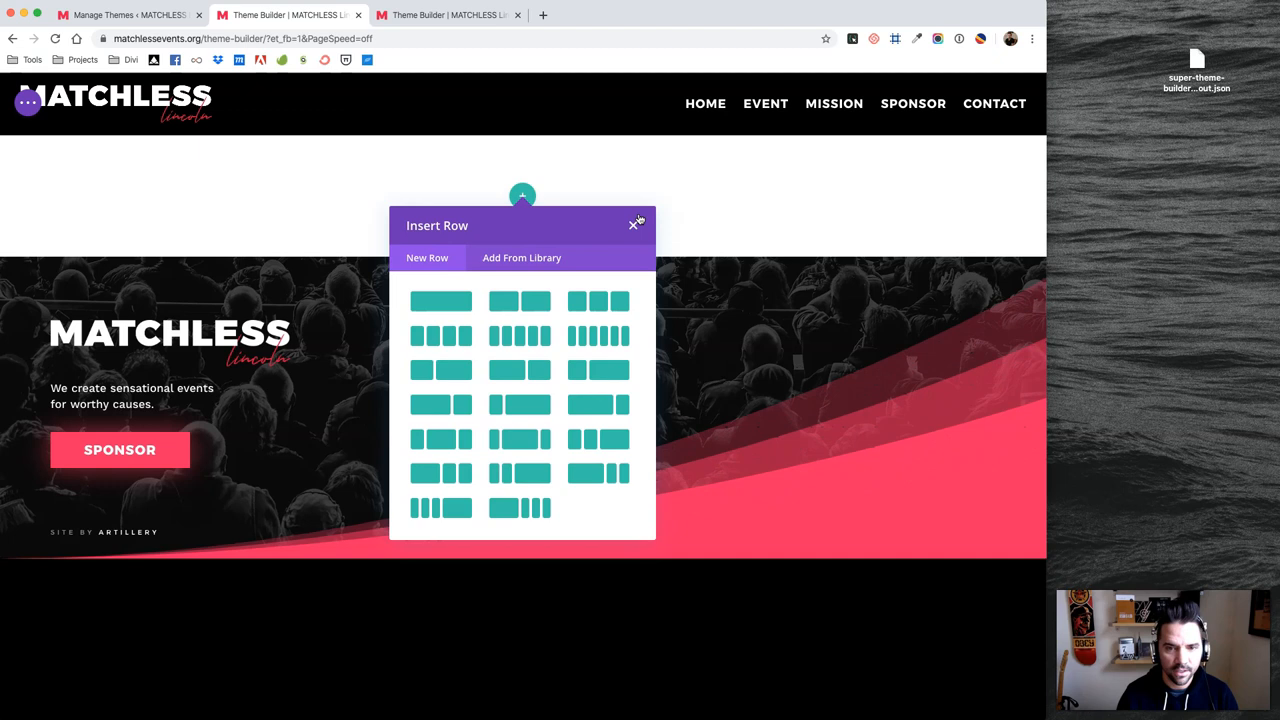
Import super-theme-builder-layout.json via Portability, replacing the page content with the Milo layout
left_click(632, 224)
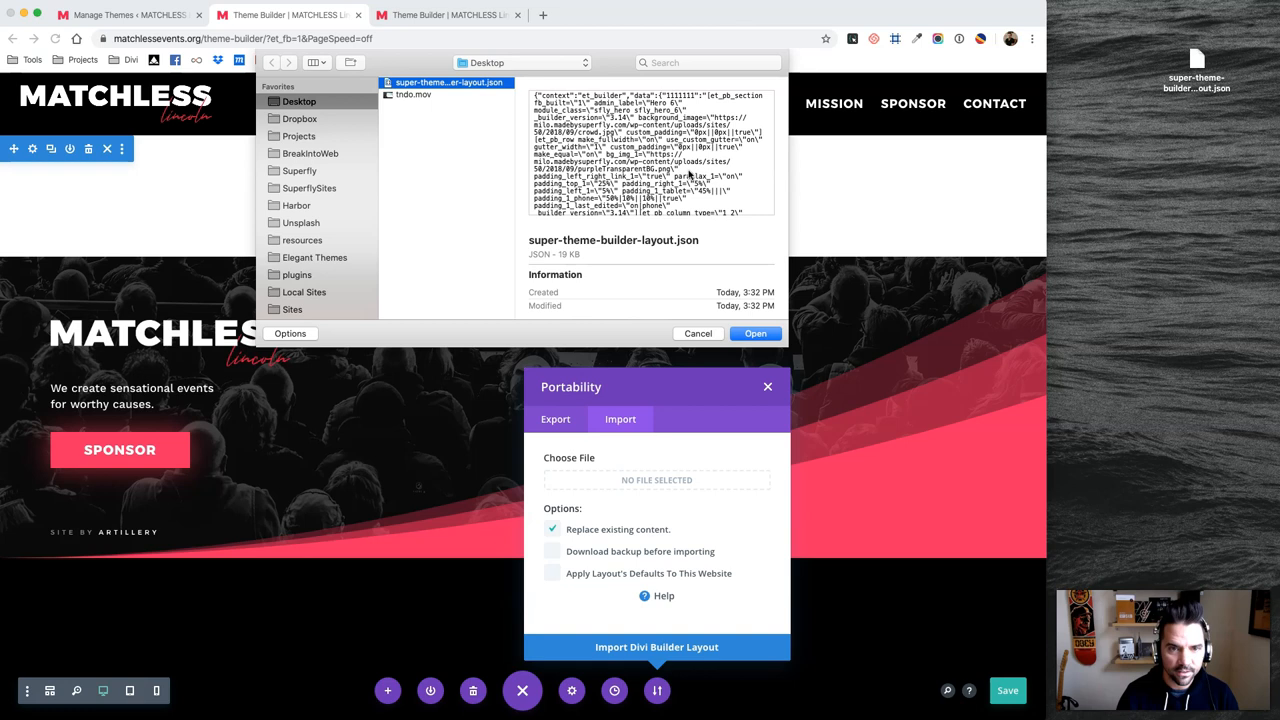
left_click(756, 332)
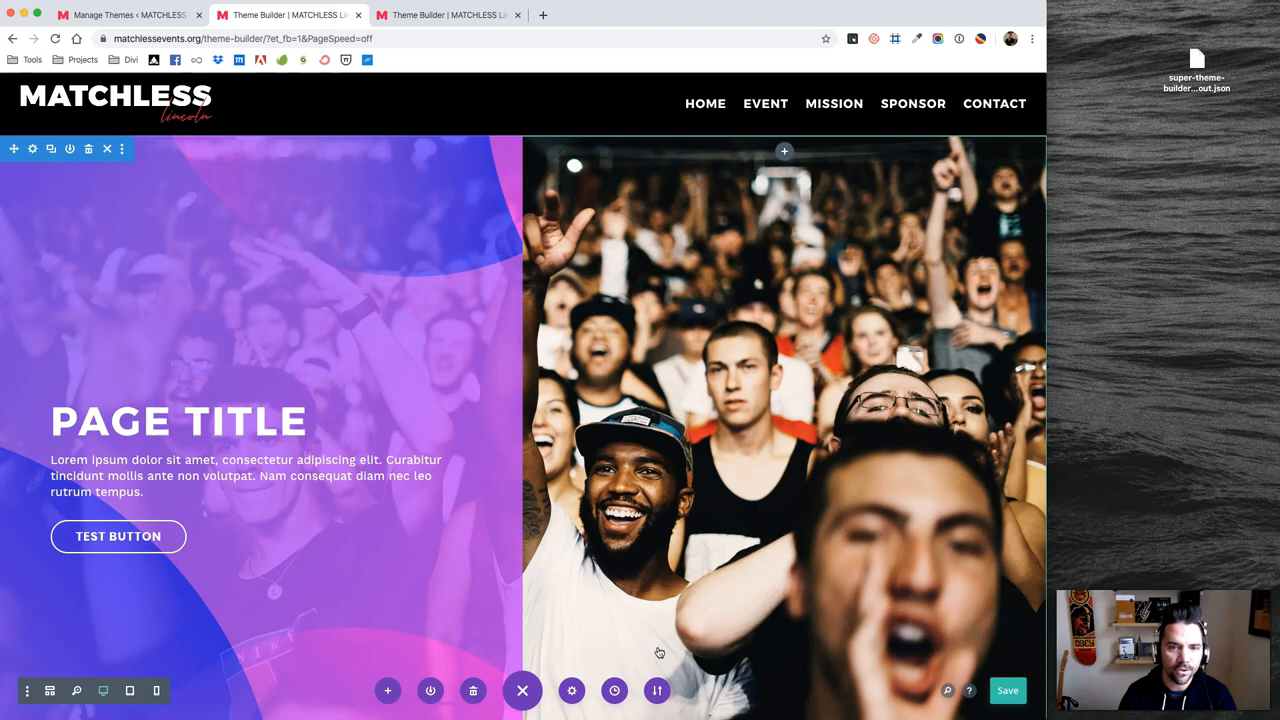
Scroll the front-end preview showing the imported Milo hero section
scroll("down", 3)
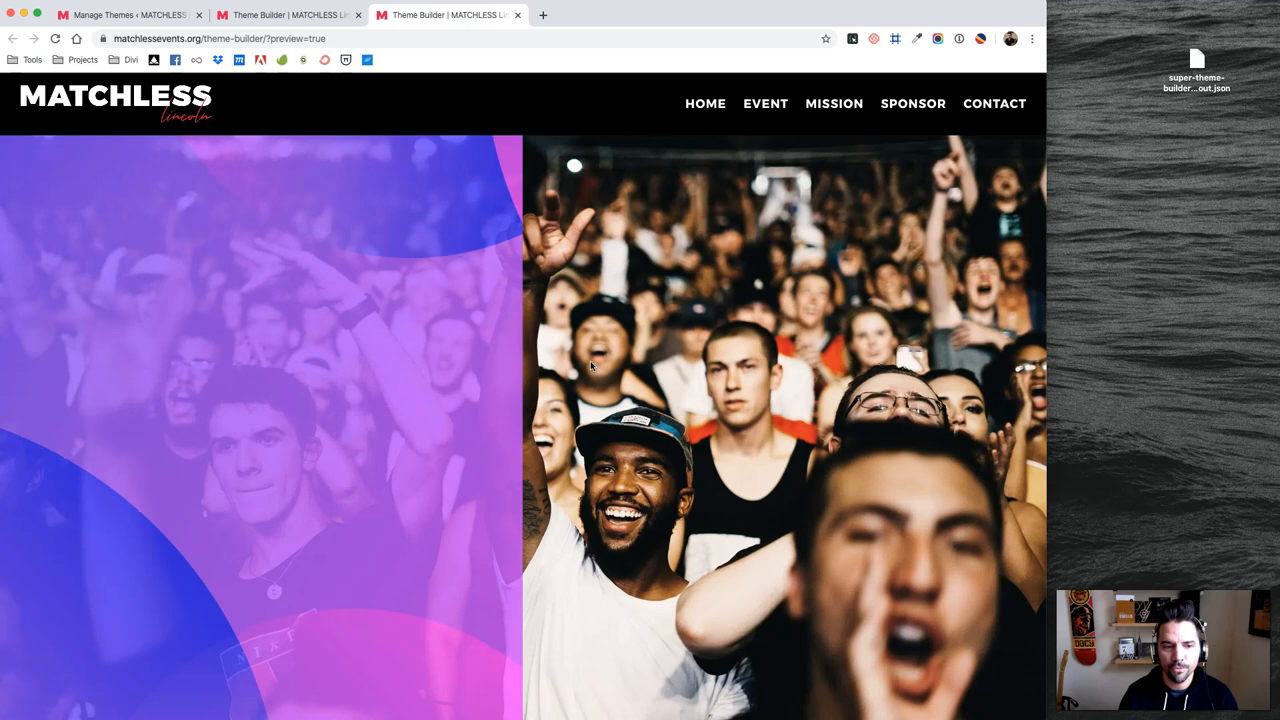
scroll("down", 3)
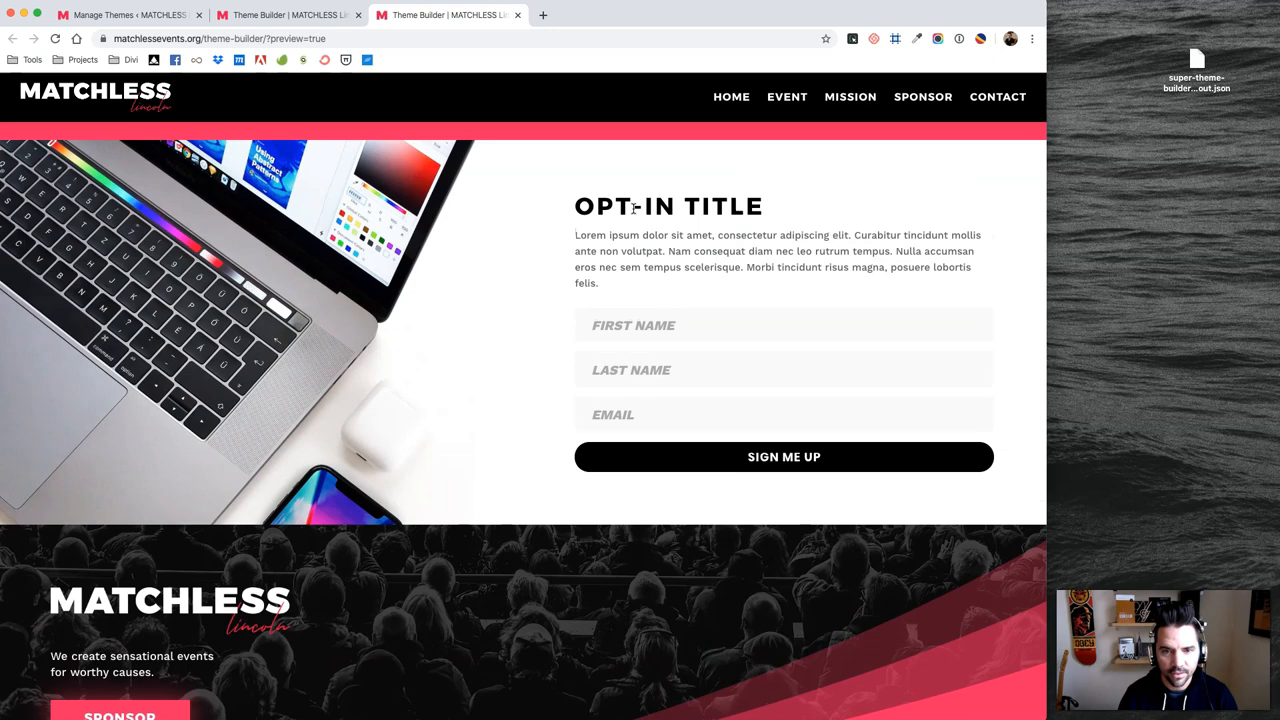
scroll("down", 3)
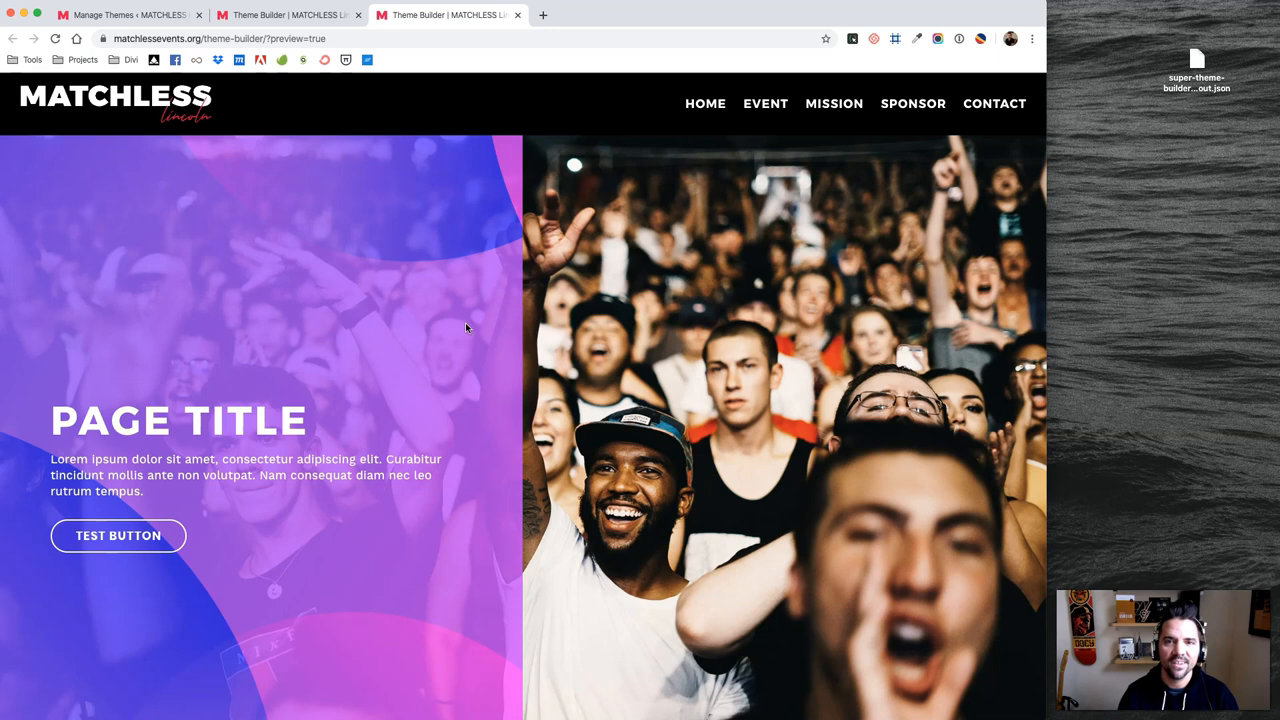
mouse_move(196, 592)
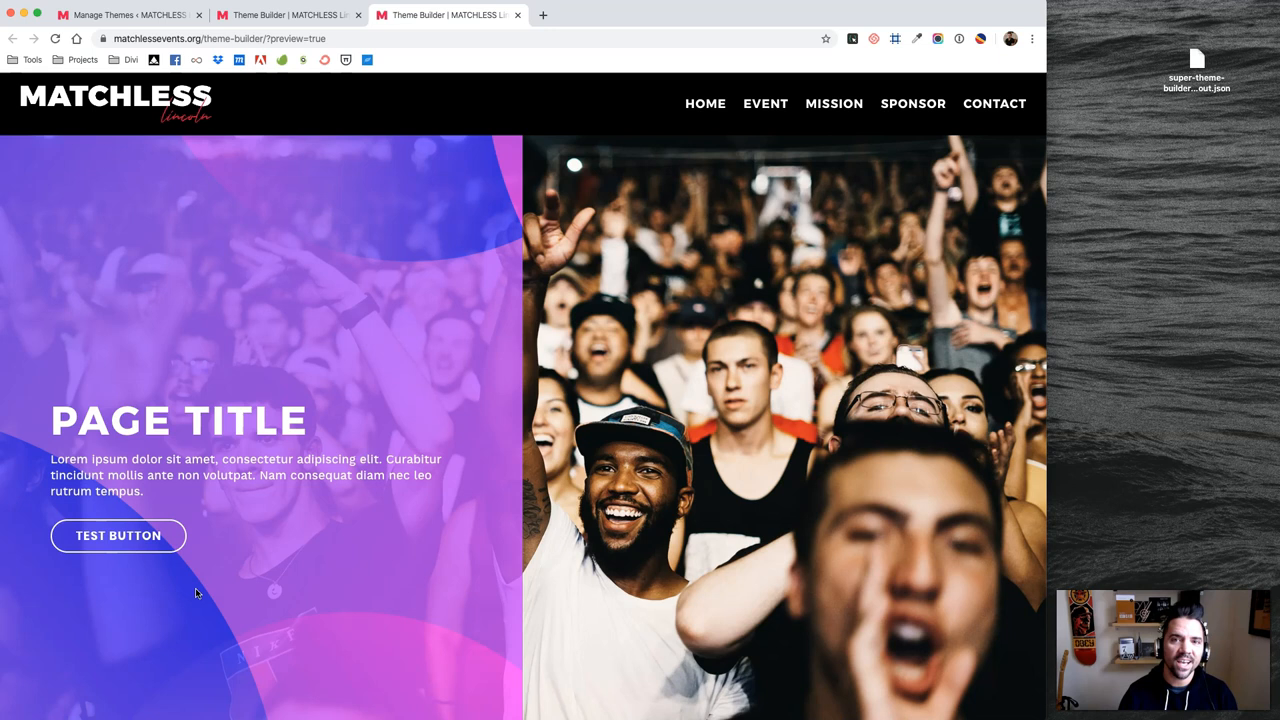